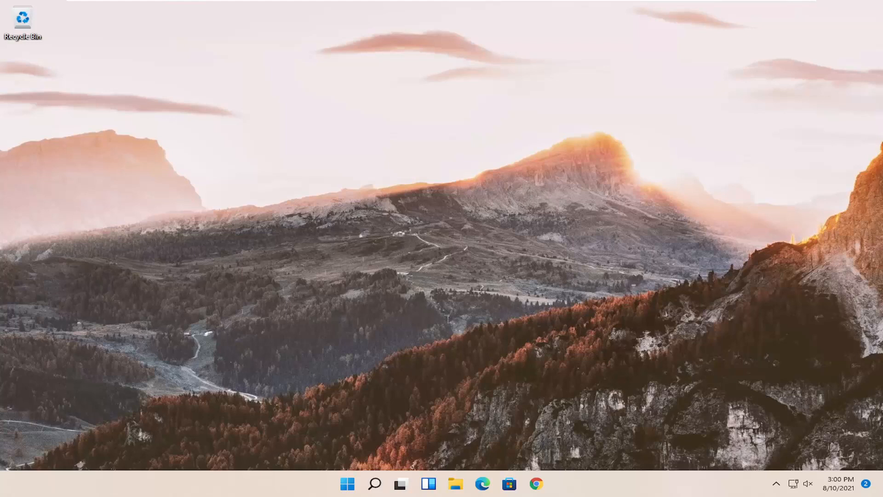
mouse_move(509, 330)
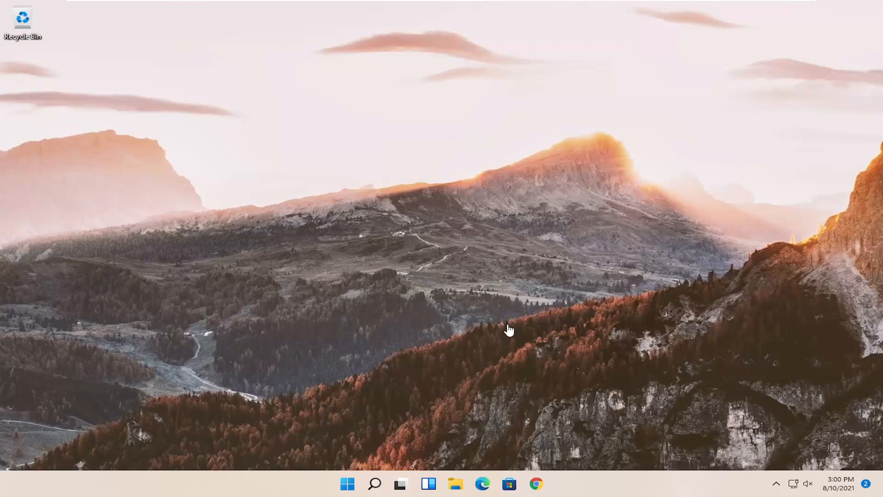
Launch Control Panel from taskbar search by typing 'control panel'.
click(374, 484)
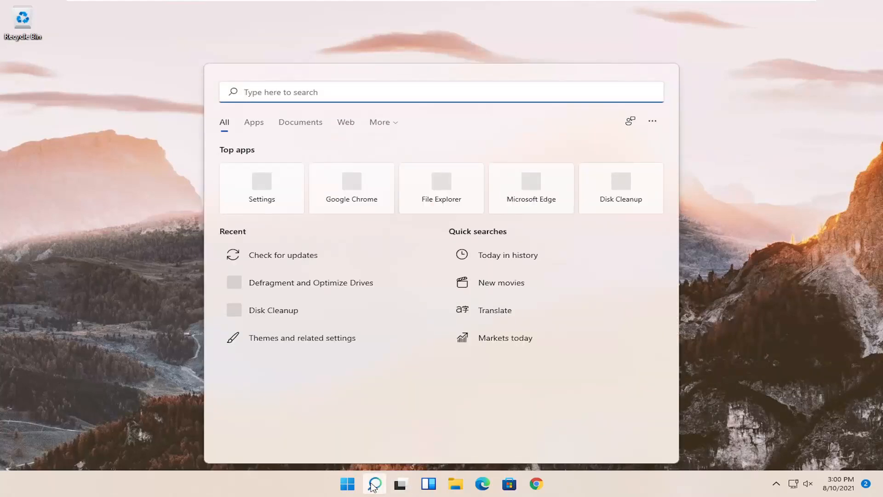
text(control panel)
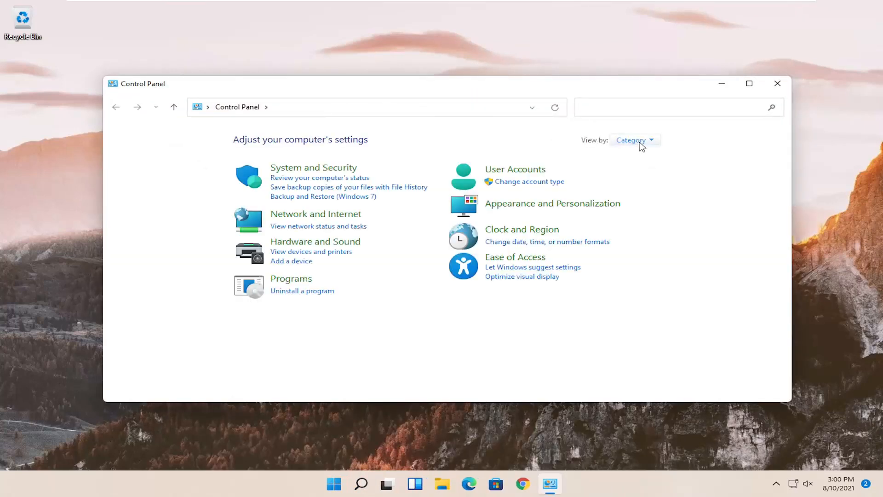
Switch Control Panel to Large icons view and enter Network and Sharing Center.
click(631, 140)
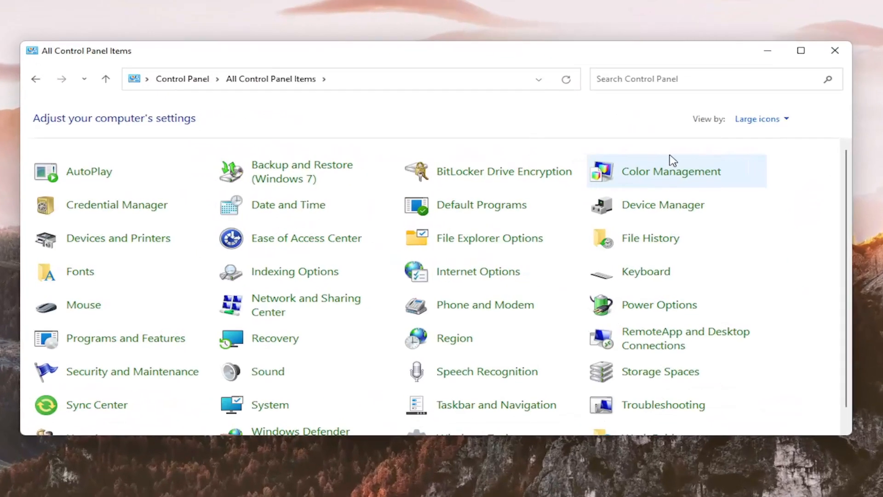
mouse_move(301, 307)
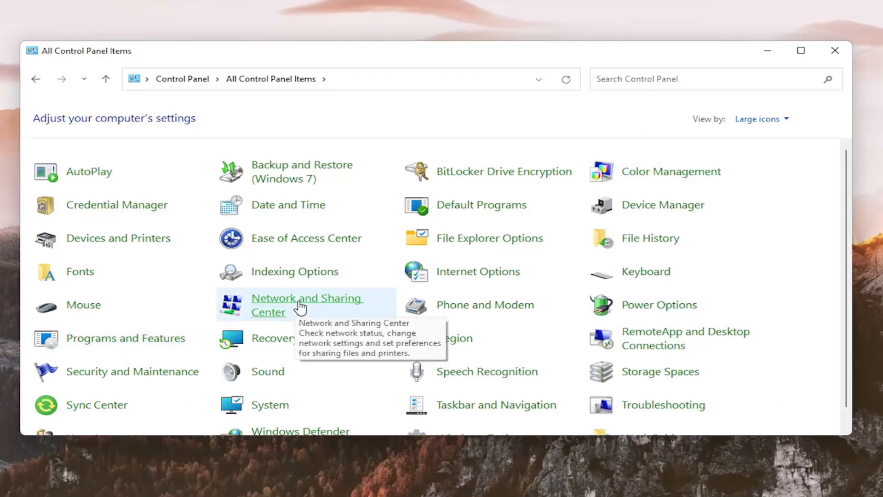
click(306, 304)
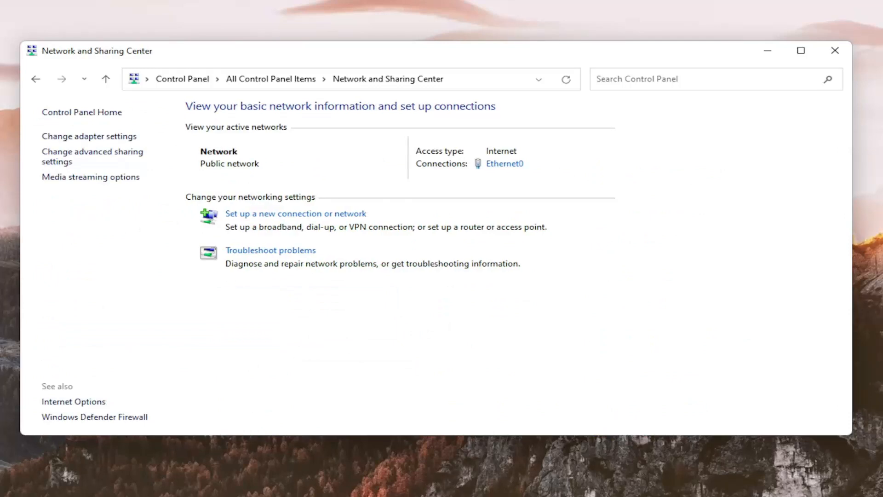
mouse_move(89, 136)
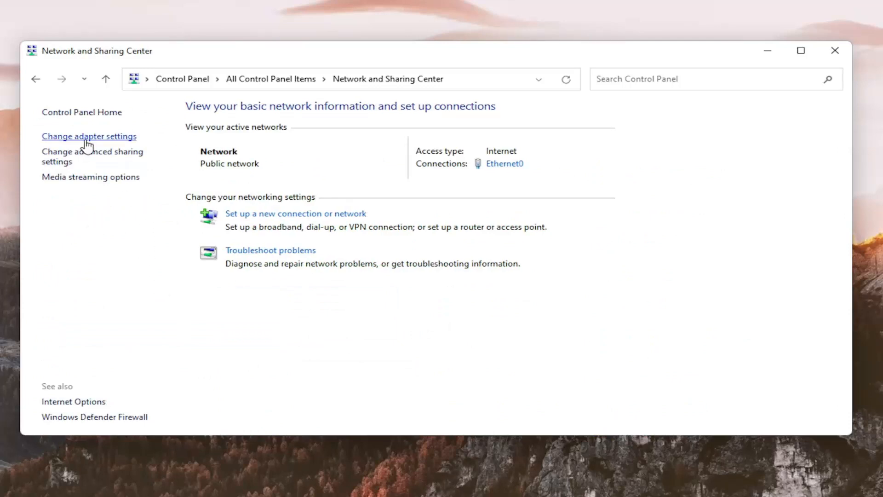
Go to Change adapter settings to list the Bluetooth and Ethernet0 adapters.
click(88, 135)
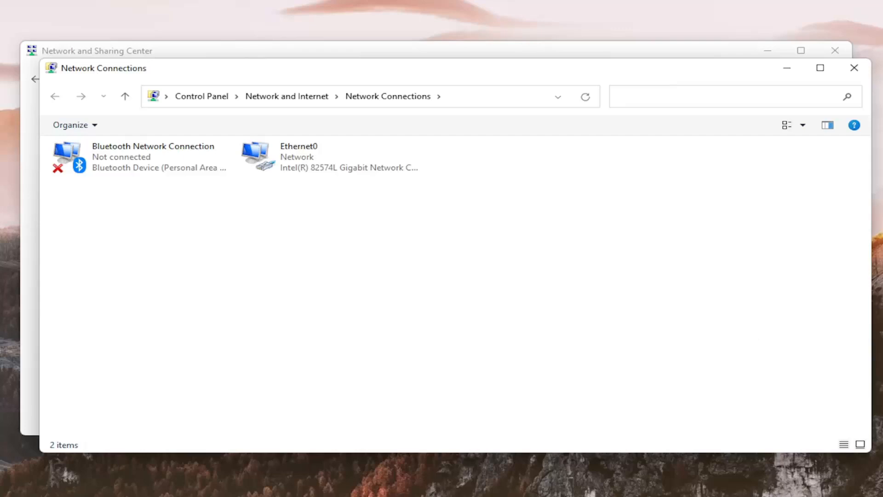
mouse_move(359, 288)
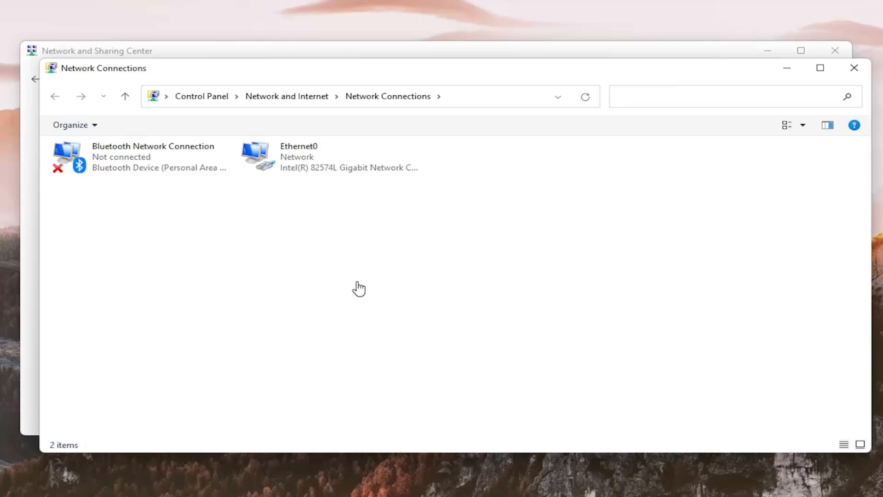
From Ethernet0's Properties, bring up the Internet Protocol Version 4 (TCP/IPv4) properties.
right_click(299, 156)
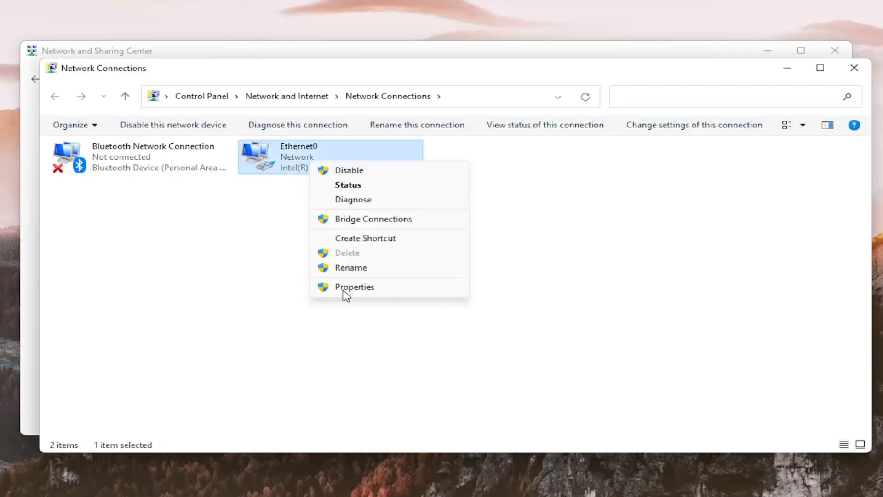
click(355, 287)
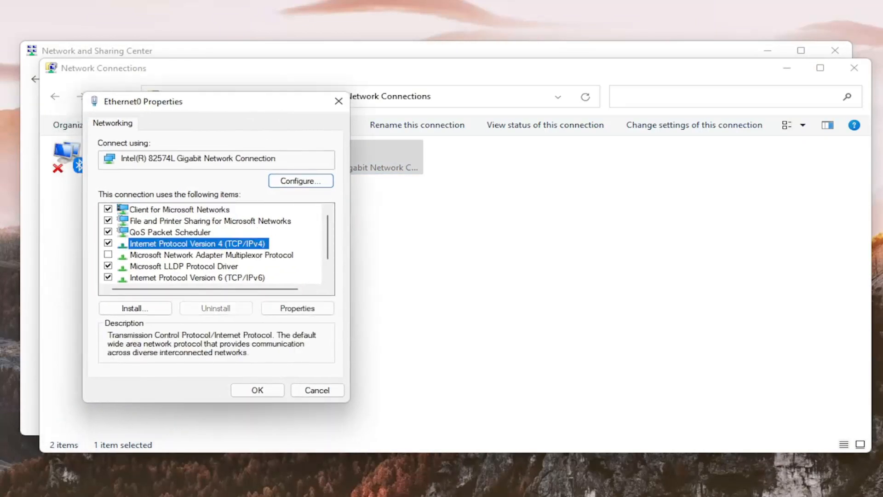
mouse_move(288, 191)
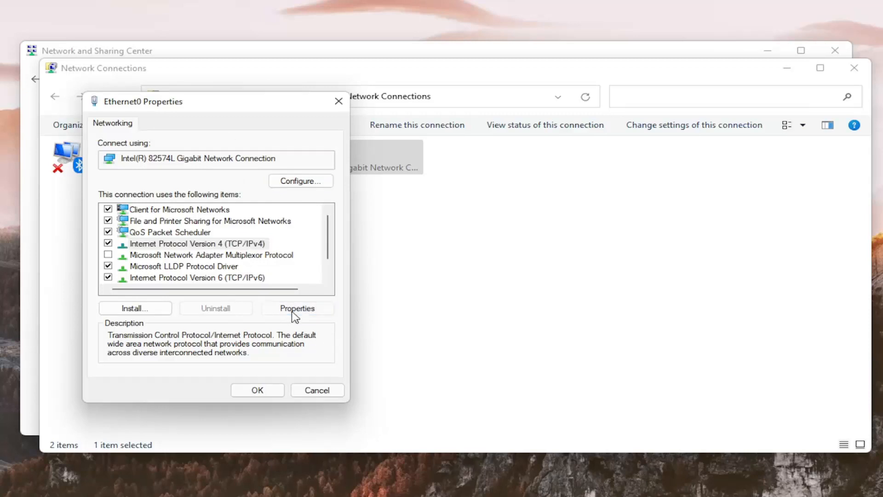
click(297, 308)
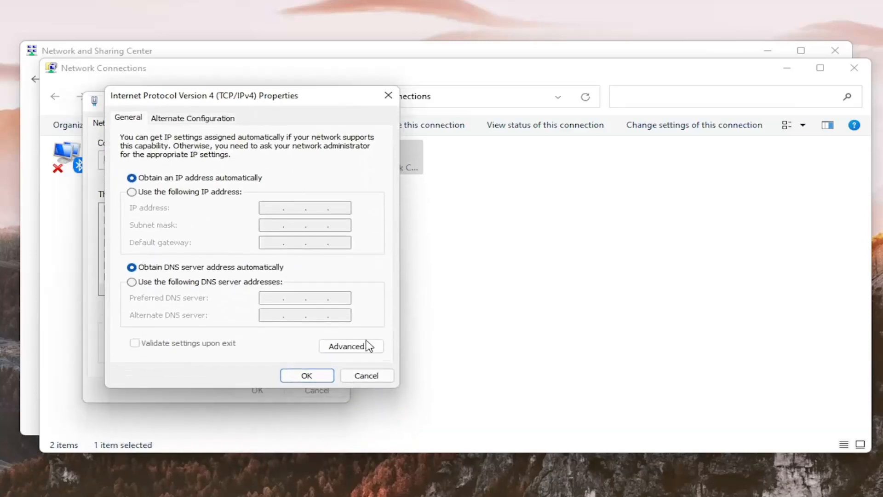
Enter the Advanced TCP/IP Settings for Ethernet0's IPv4 connection.
click(351, 346)
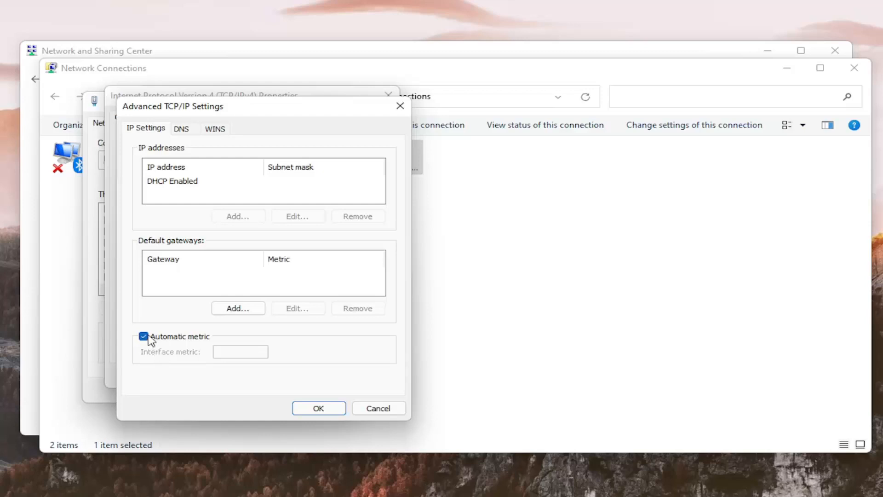
Uncheck Automatic metric, set Interface metric to 10, confirm both dialogs and close Network Connections.
click(143, 336)
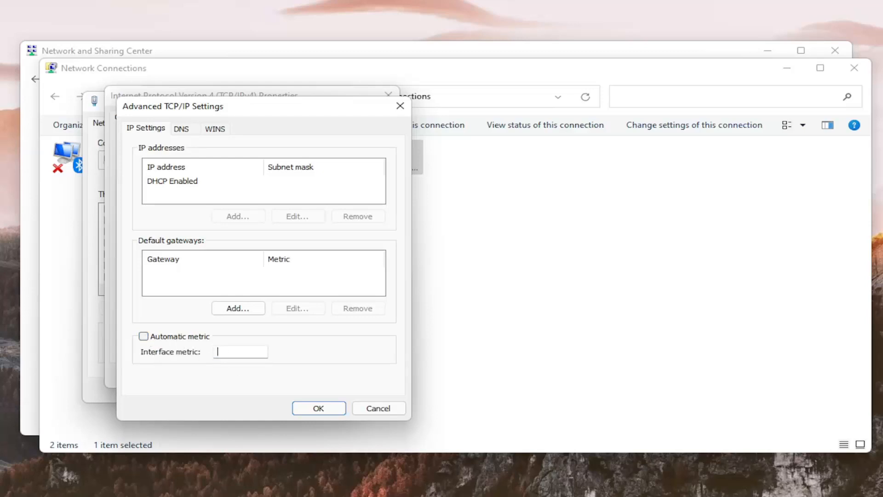
text(10)
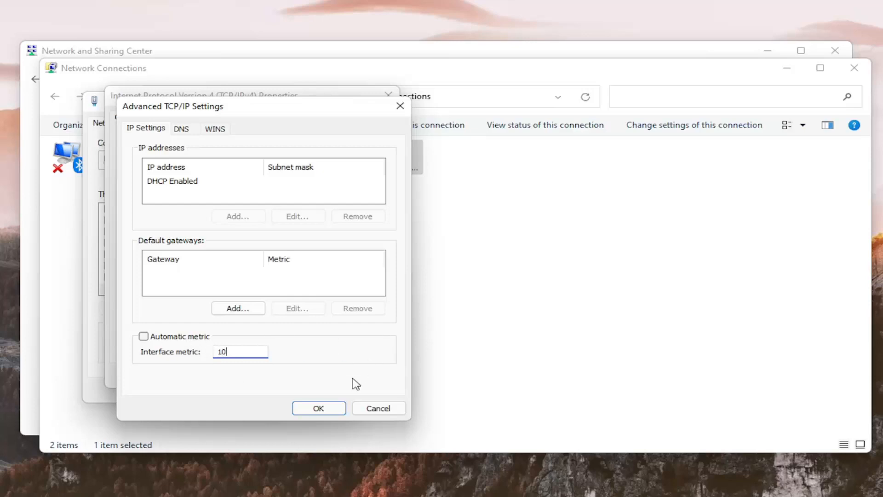
click(319, 408)
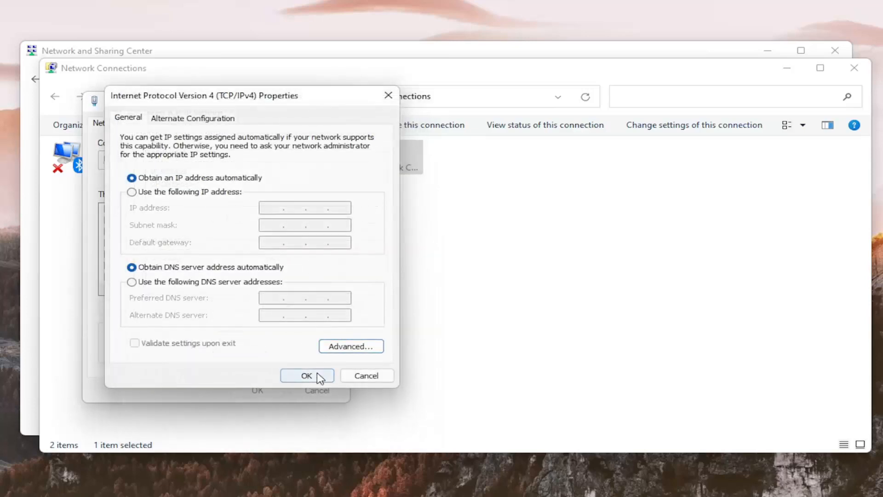
click(306, 376)
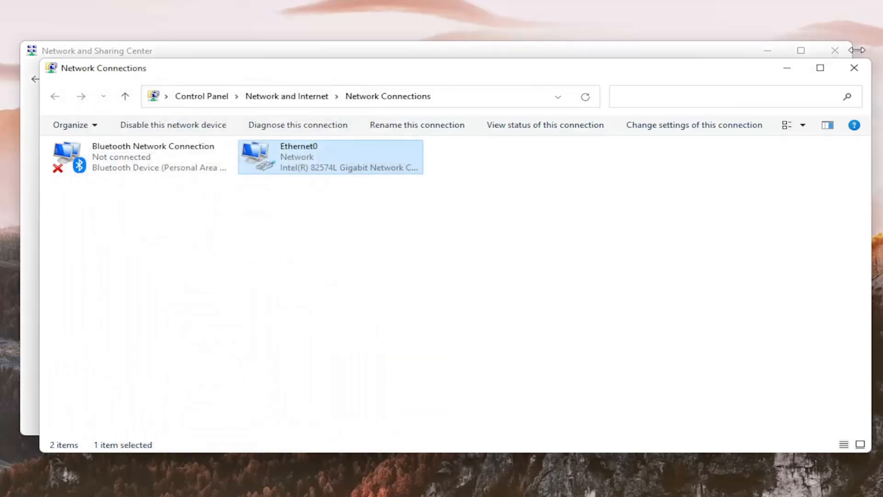
click(854, 68)
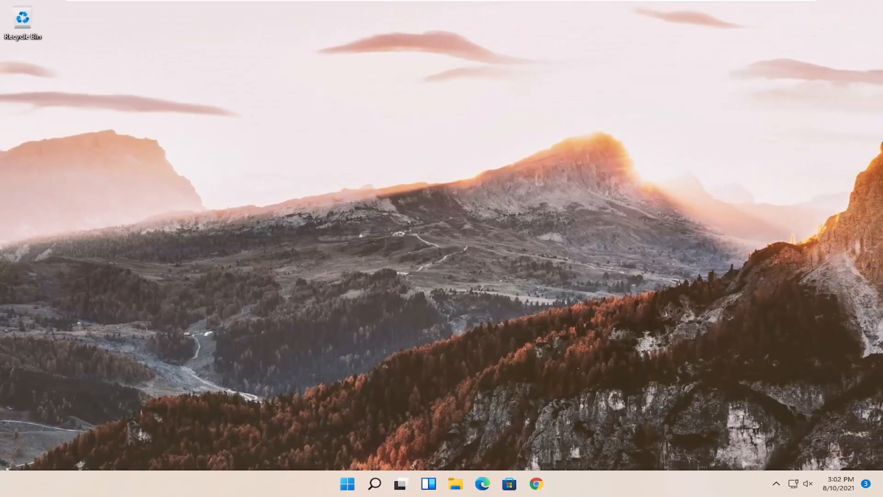